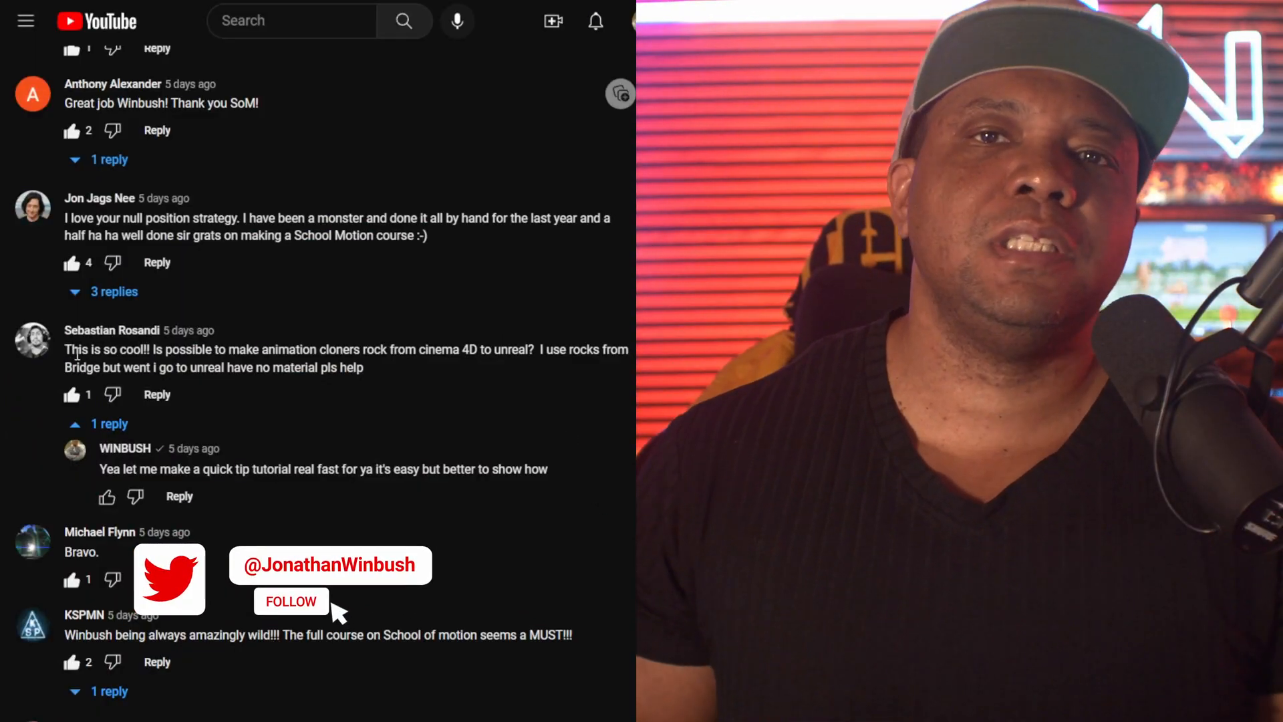
Step: Load Houses.c4d and select the Aset_building objects under the Cloner to view their transforms
{"action": "left_click", "coordinate": [291, 602]}
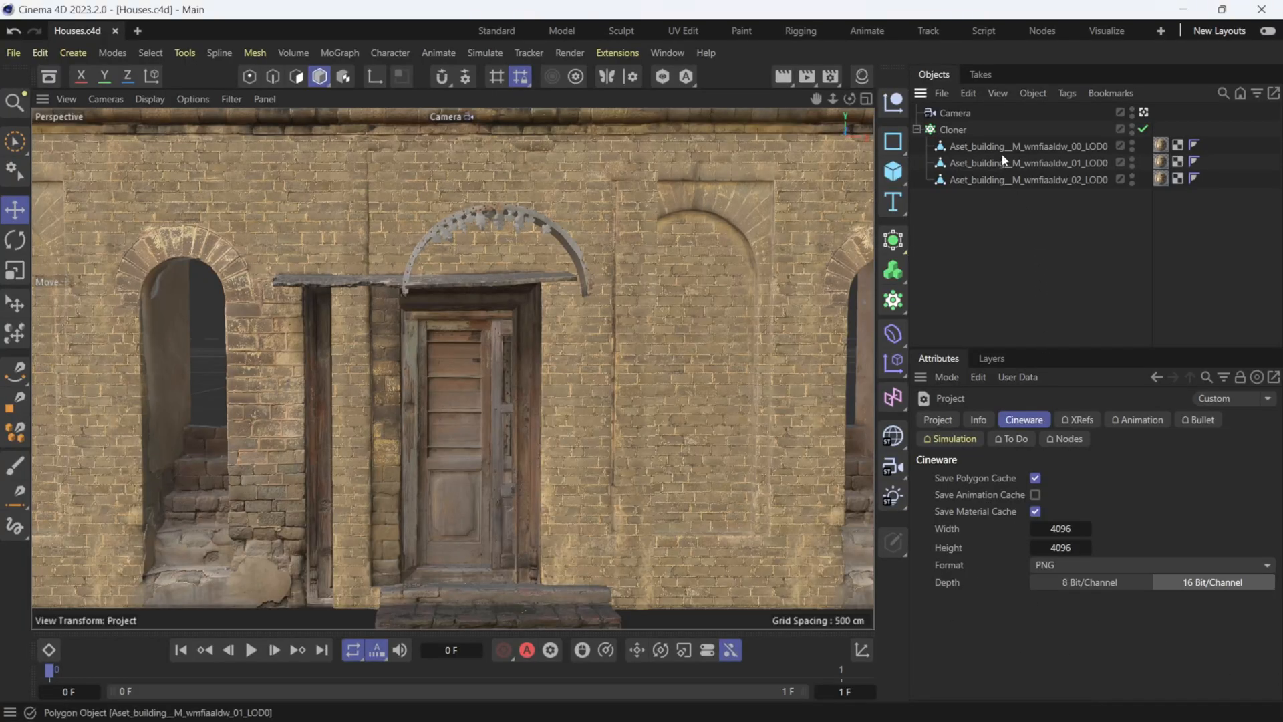
{"action": "left_click", "coordinate": [1025, 179]}
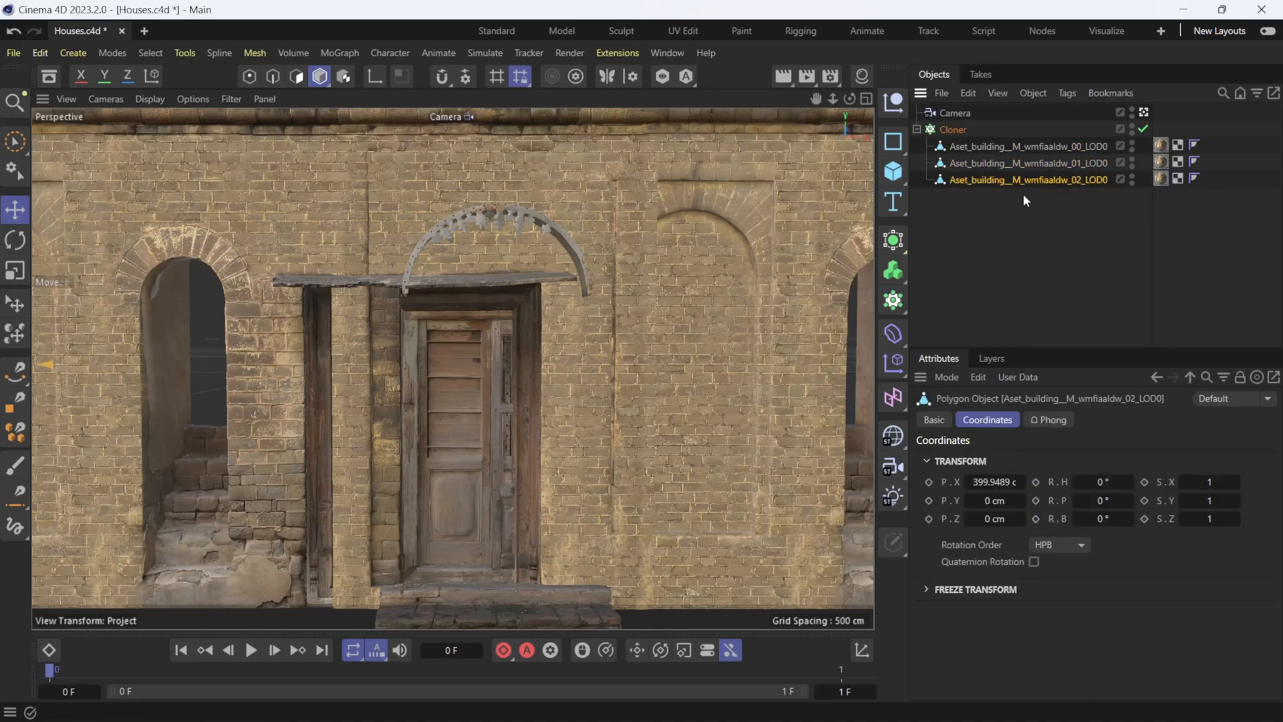
{"action": "mouse_move", "coordinate": [998, 393]}
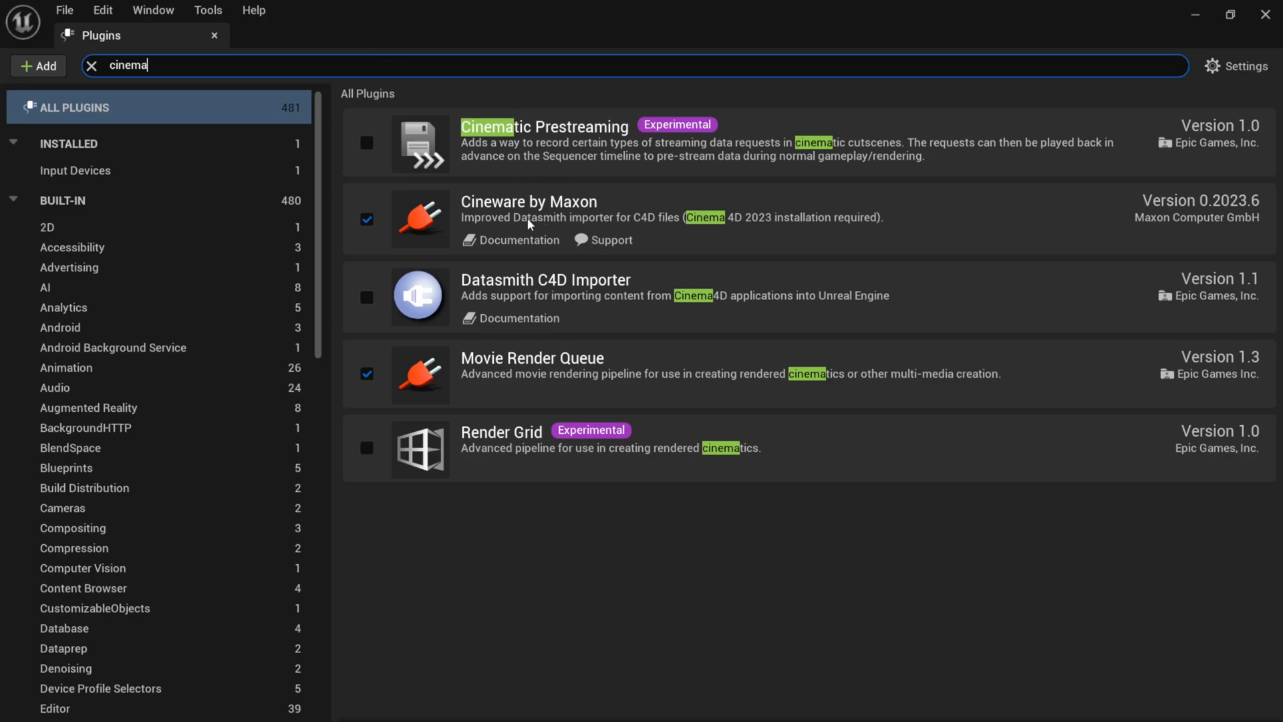
{"action": "mouse_move", "coordinate": [601, 220]}
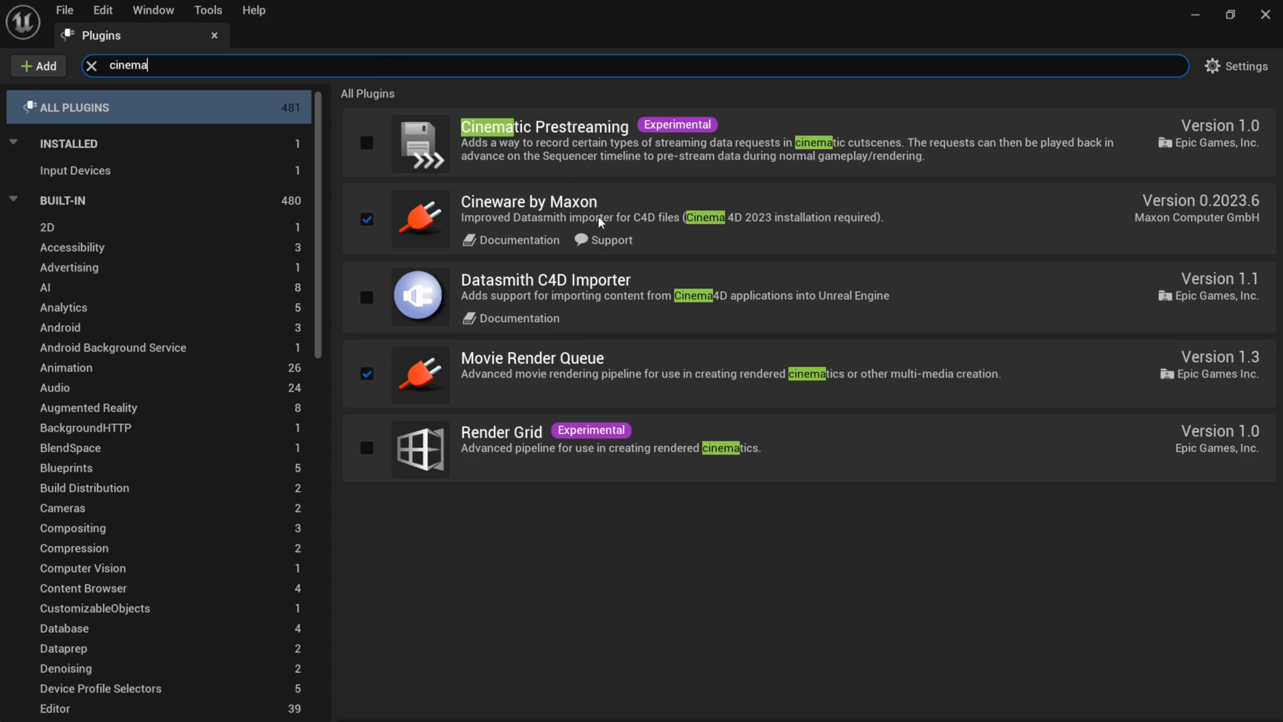
{"action": "mouse_move", "coordinate": [633, 213]}
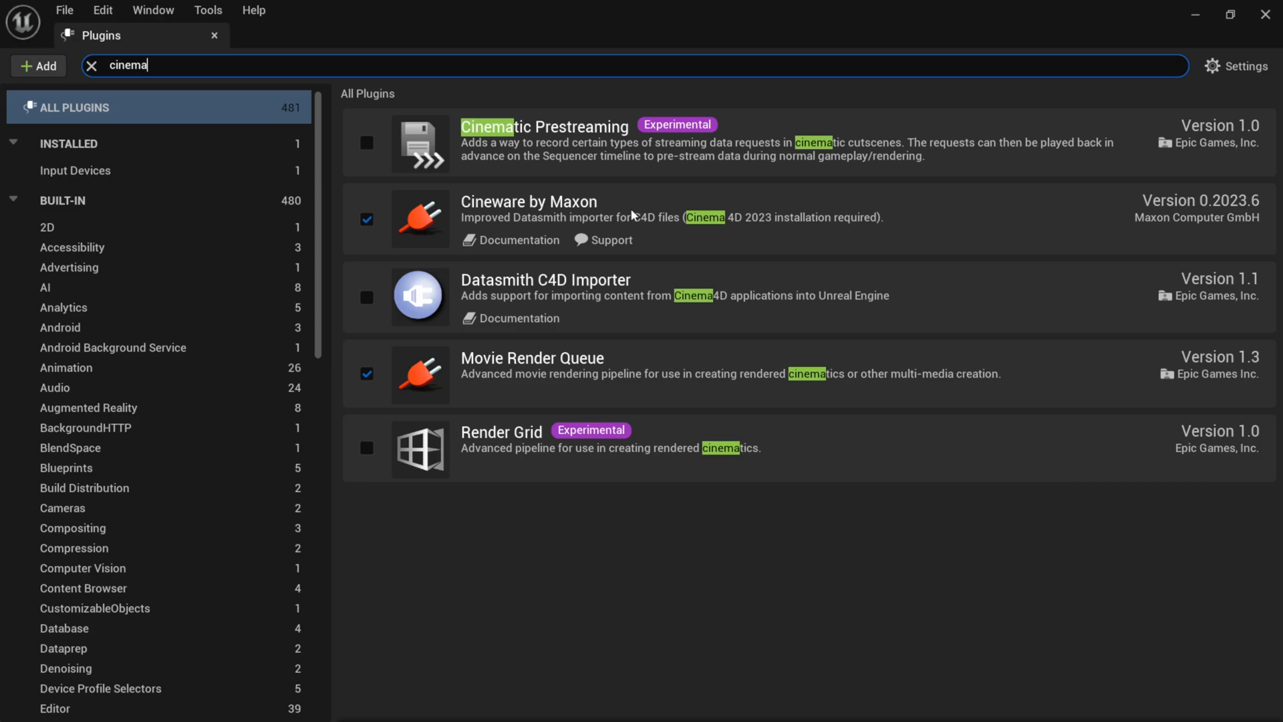
{"action": "mouse_move", "coordinate": [1196, 216]}
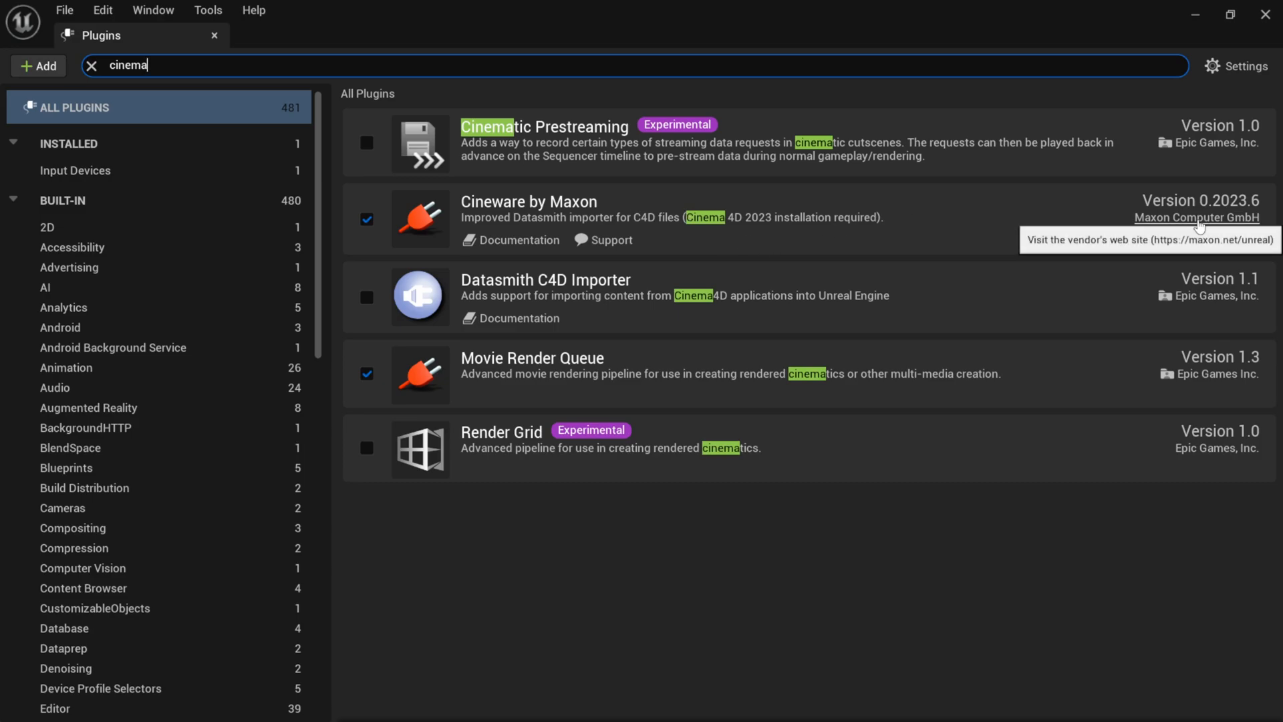
{"action": "mouse_move", "coordinate": [548, 289]}
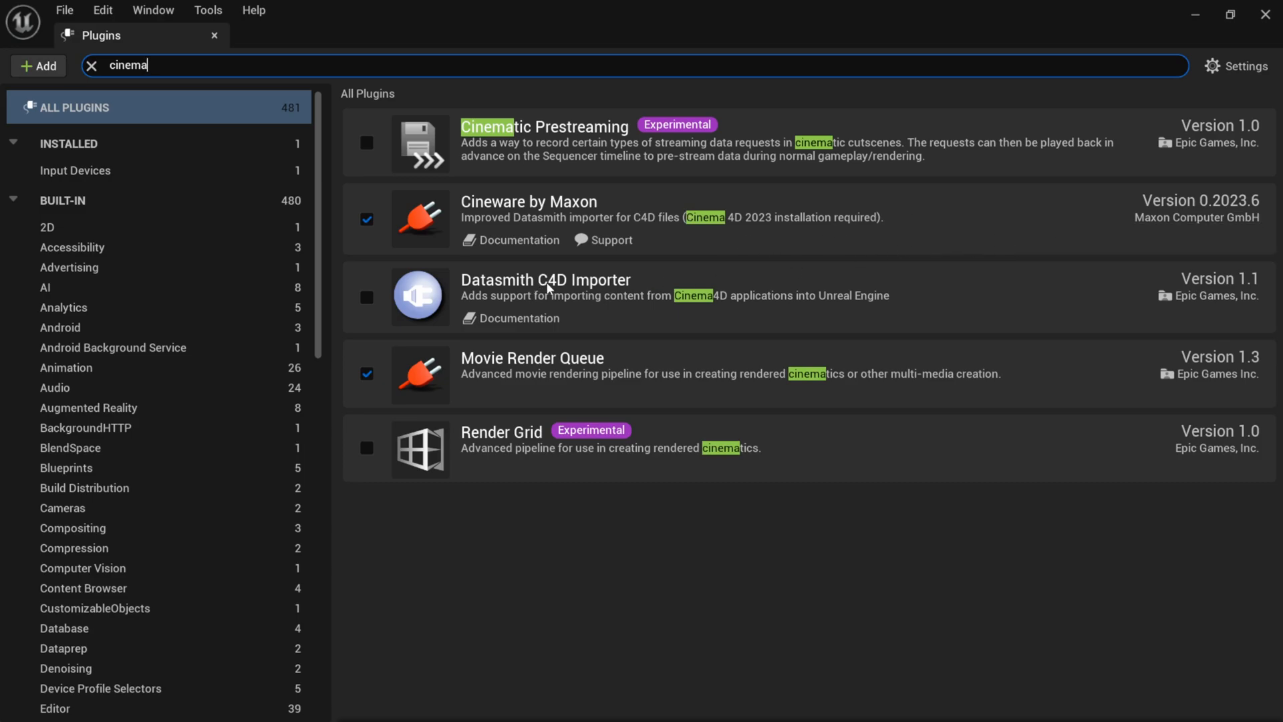
{"action": "mouse_move", "coordinate": [1227, 308]}
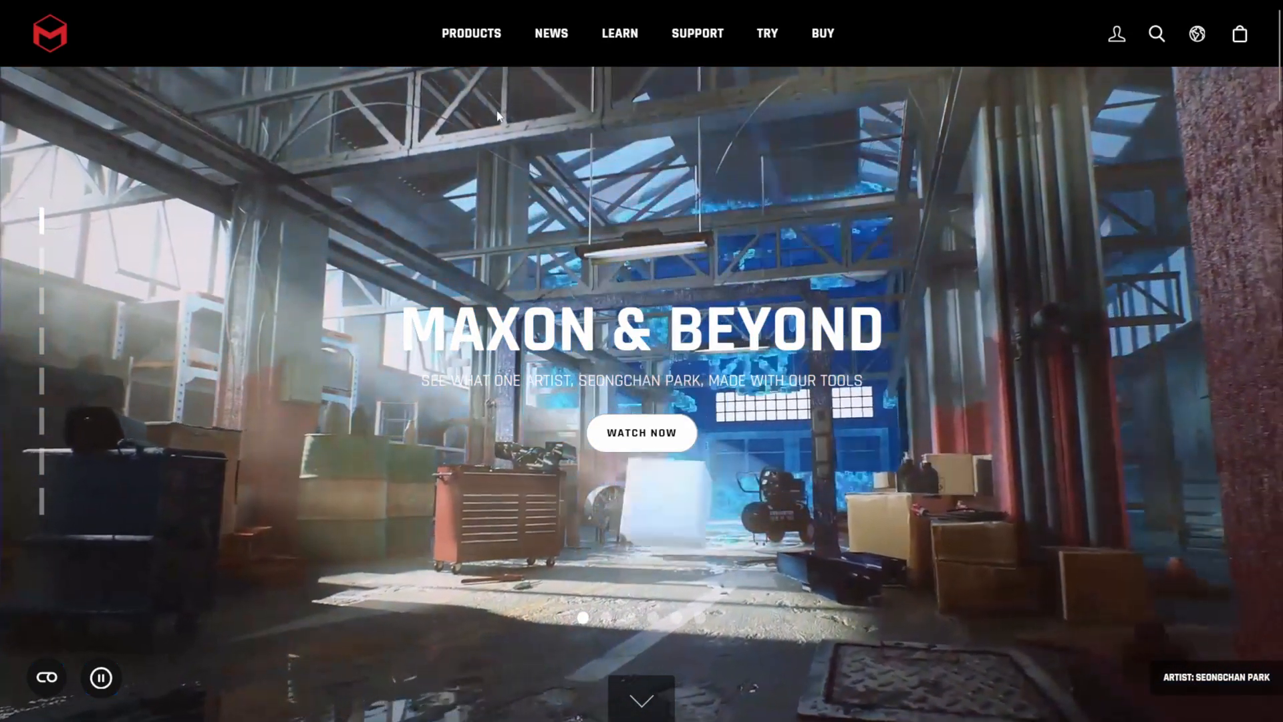
Step: Reach the Cineware plugin download buttons for Unreal Engine 4.27, 5.0.3 and 5.1
{"action": "left_click", "coordinate": [467, 33]}
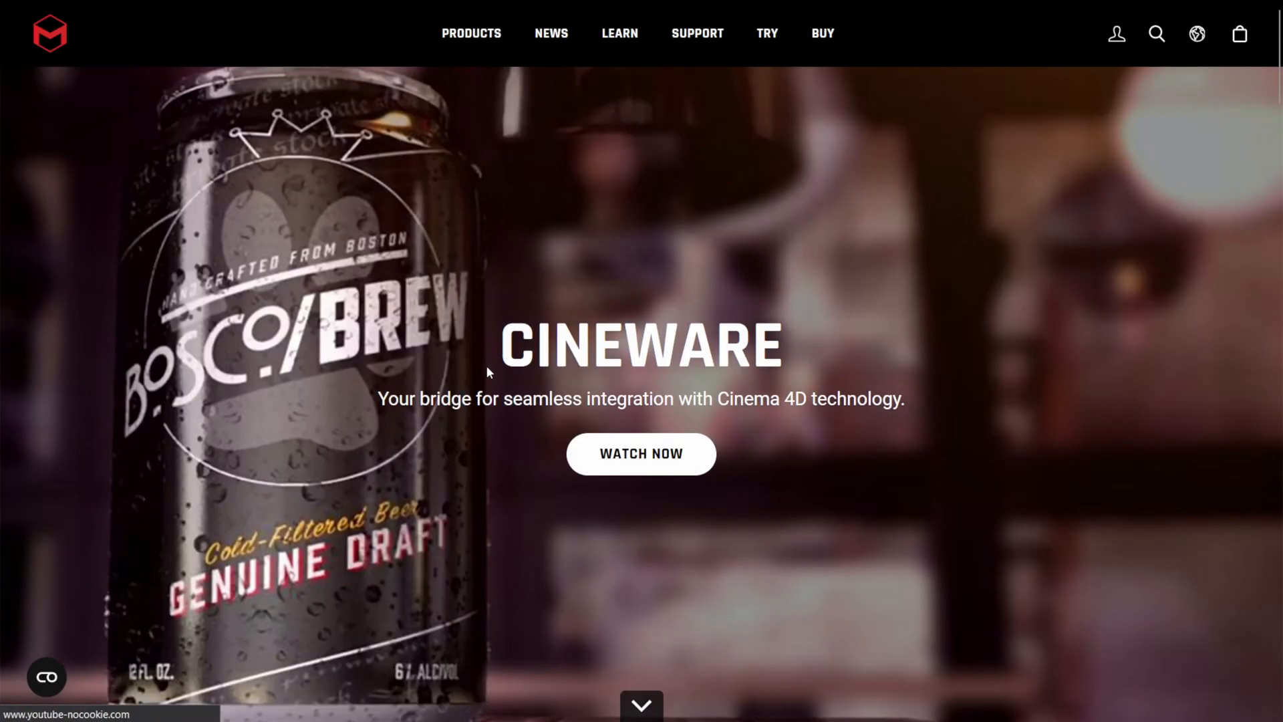
{"action": "scroll", "scroll_direction": "down", "scroll_amount": 3}
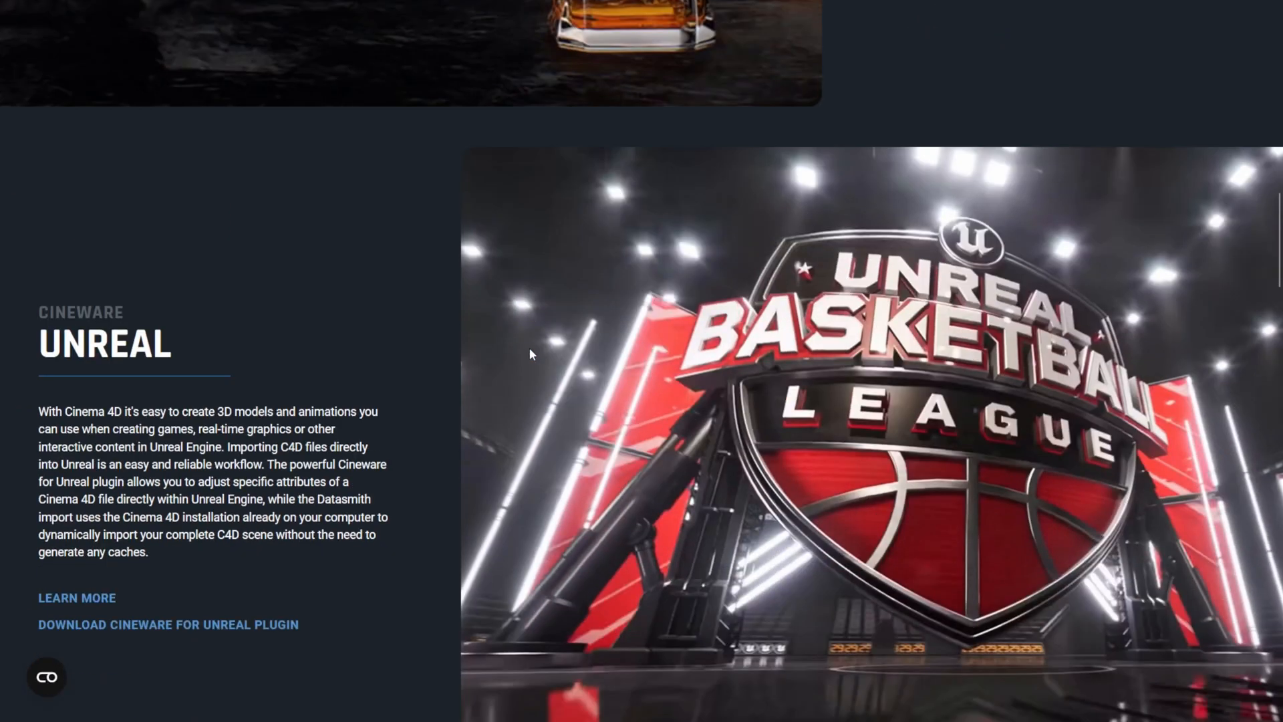
{"action": "scroll", "scroll_direction": "down", "scroll_amount": 3}
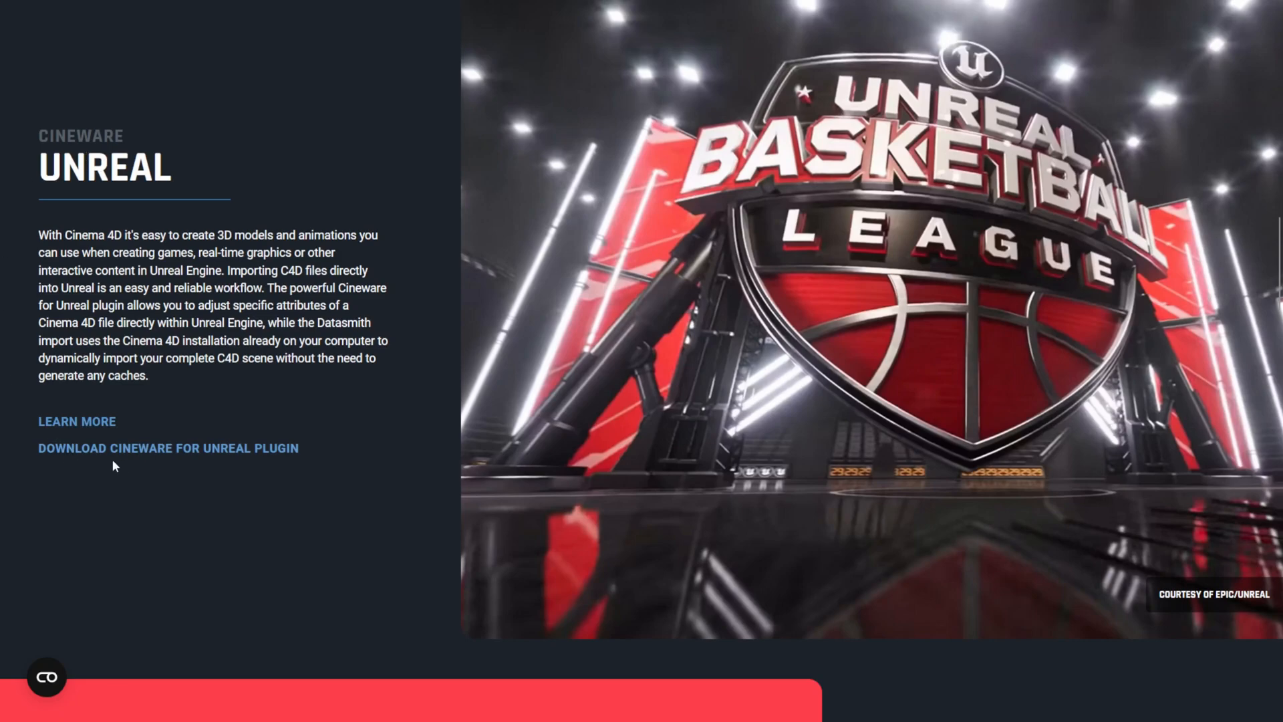
{"action": "scroll", "scroll_direction": "down", "scroll_amount": 3}
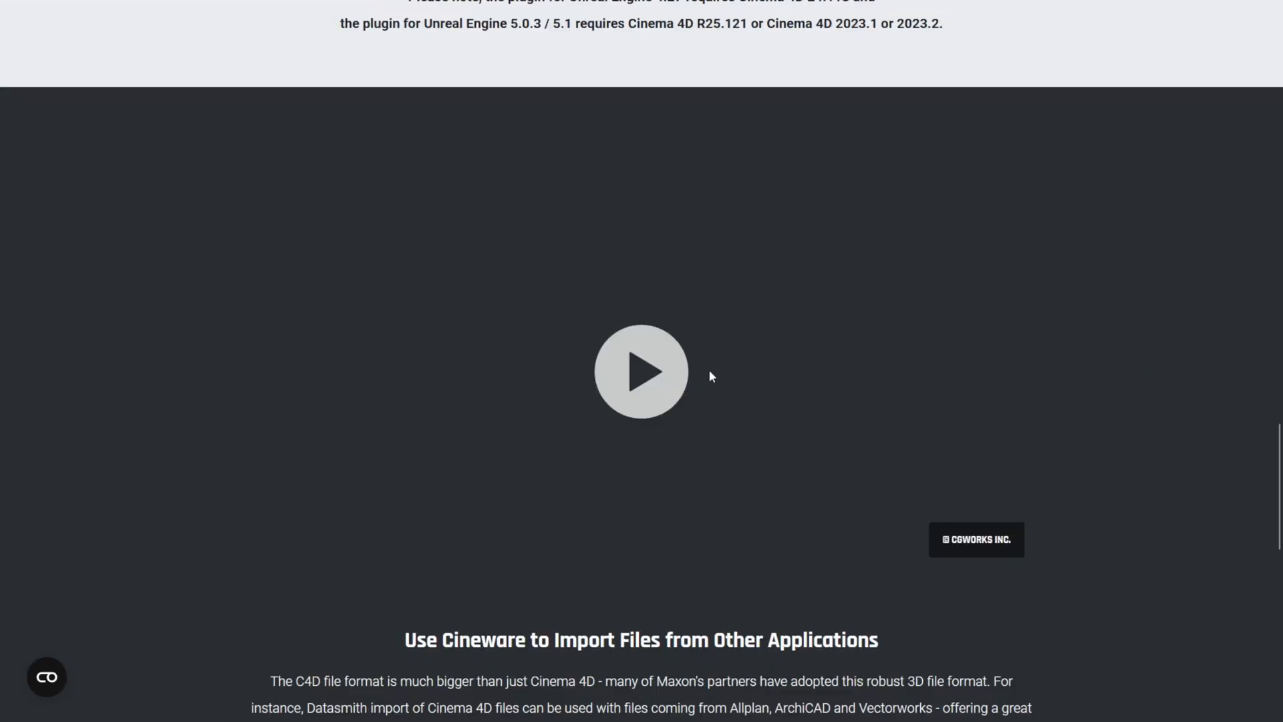
{"action": "scroll", "scroll_direction": "down", "scroll_amount": 3}
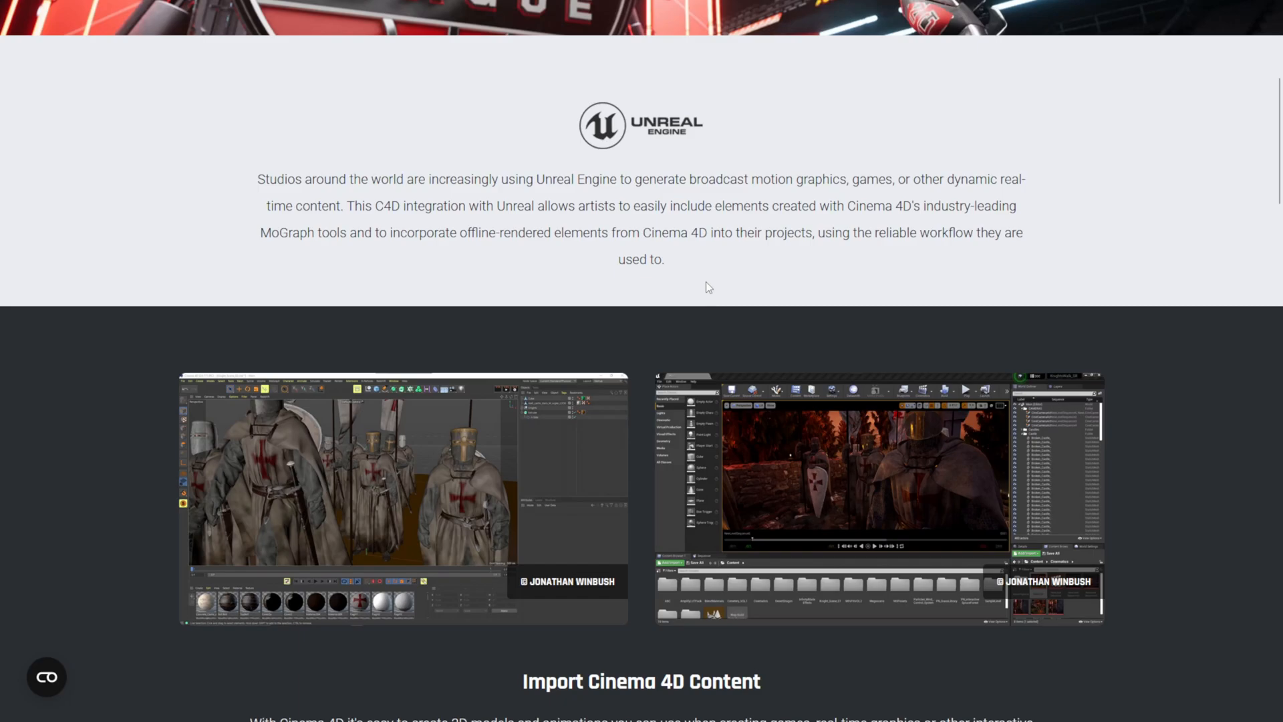
{"action": "scroll", "scroll_direction": "down", "scroll_amount": 3}
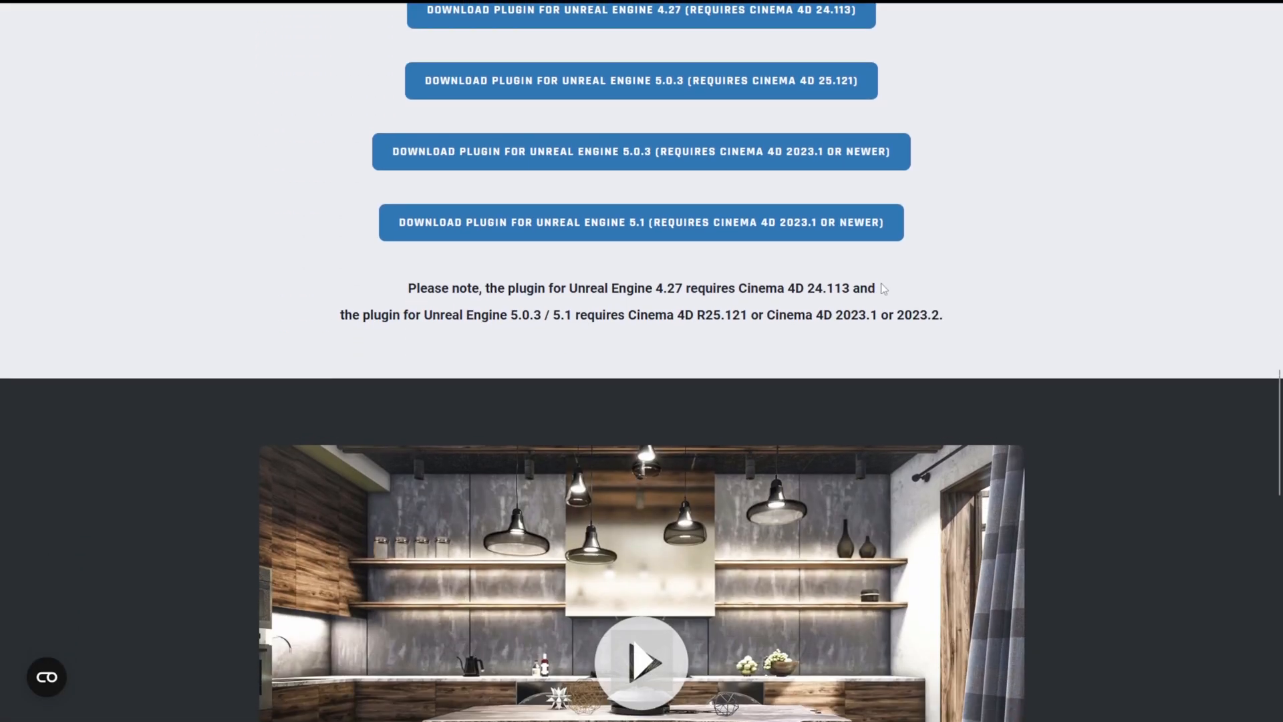
{"action": "scroll", "scroll_direction": "up", "scroll_amount": 3}
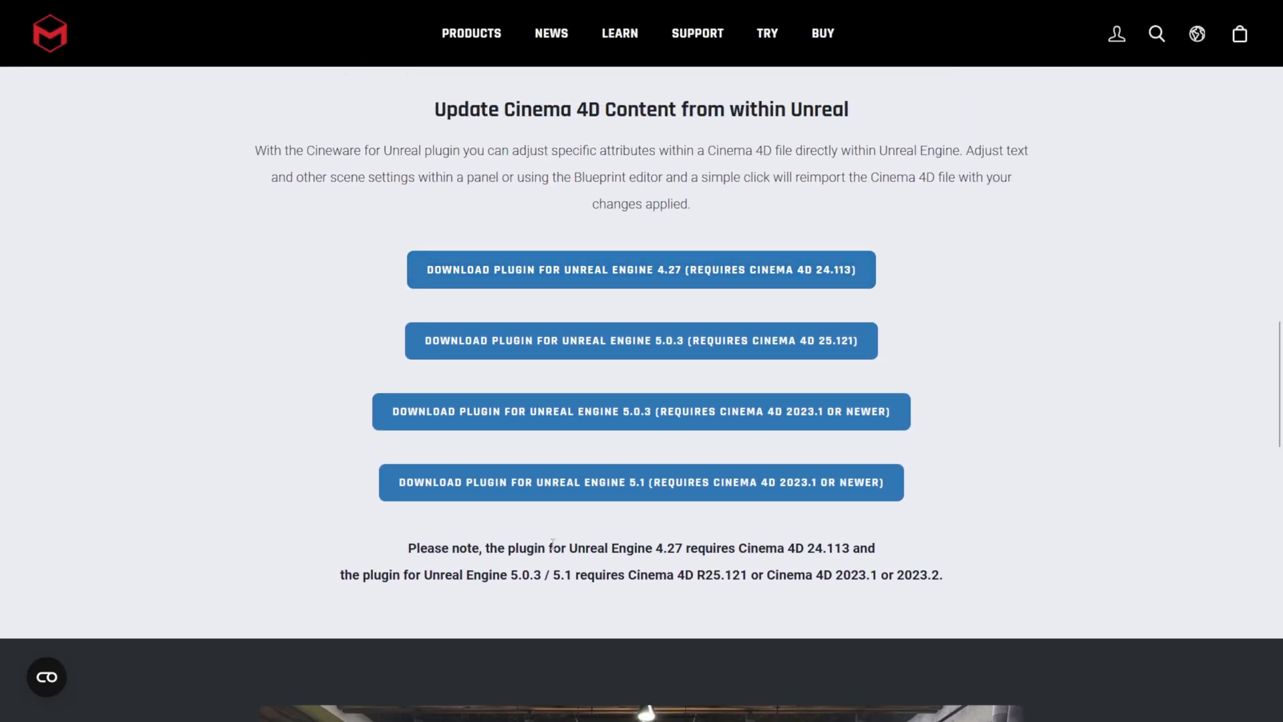
{"action": "mouse_move", "coordinate": [1077, 334]}
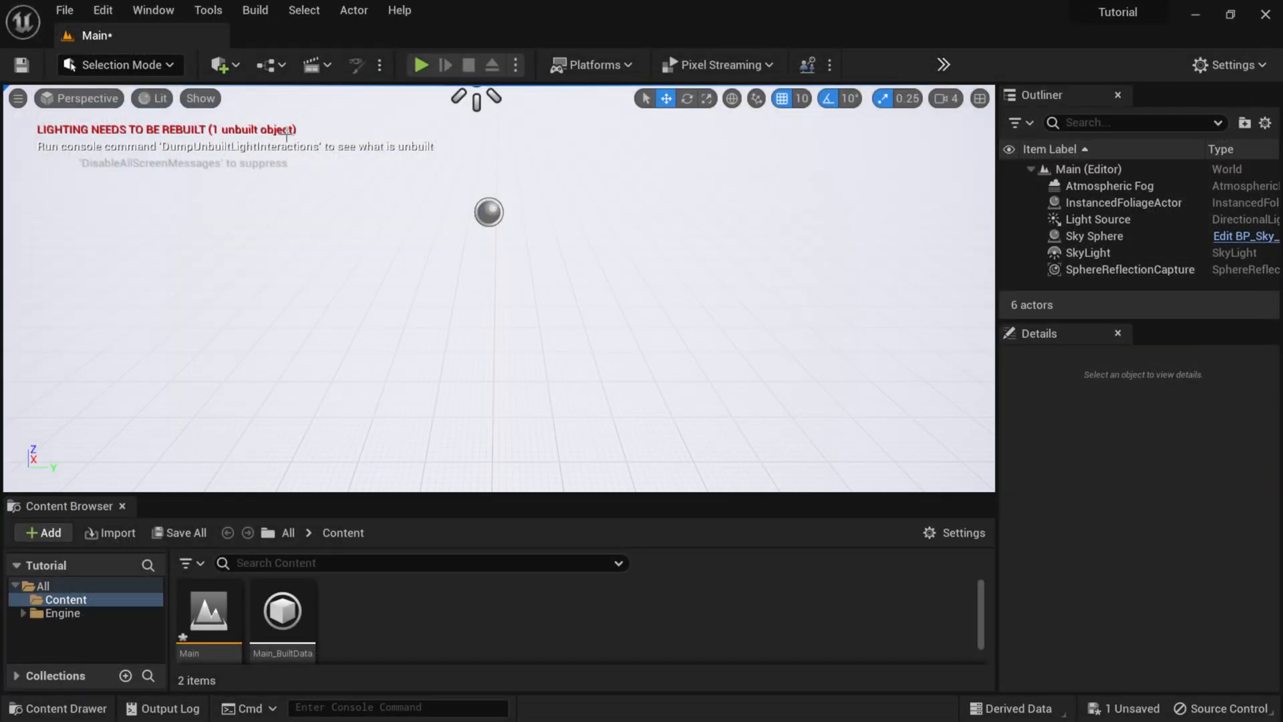
Step: Start a Datasmith File Import and choose Houses.c4d as the source file
{"action": "left_click", "coordinate": [222, 64]}
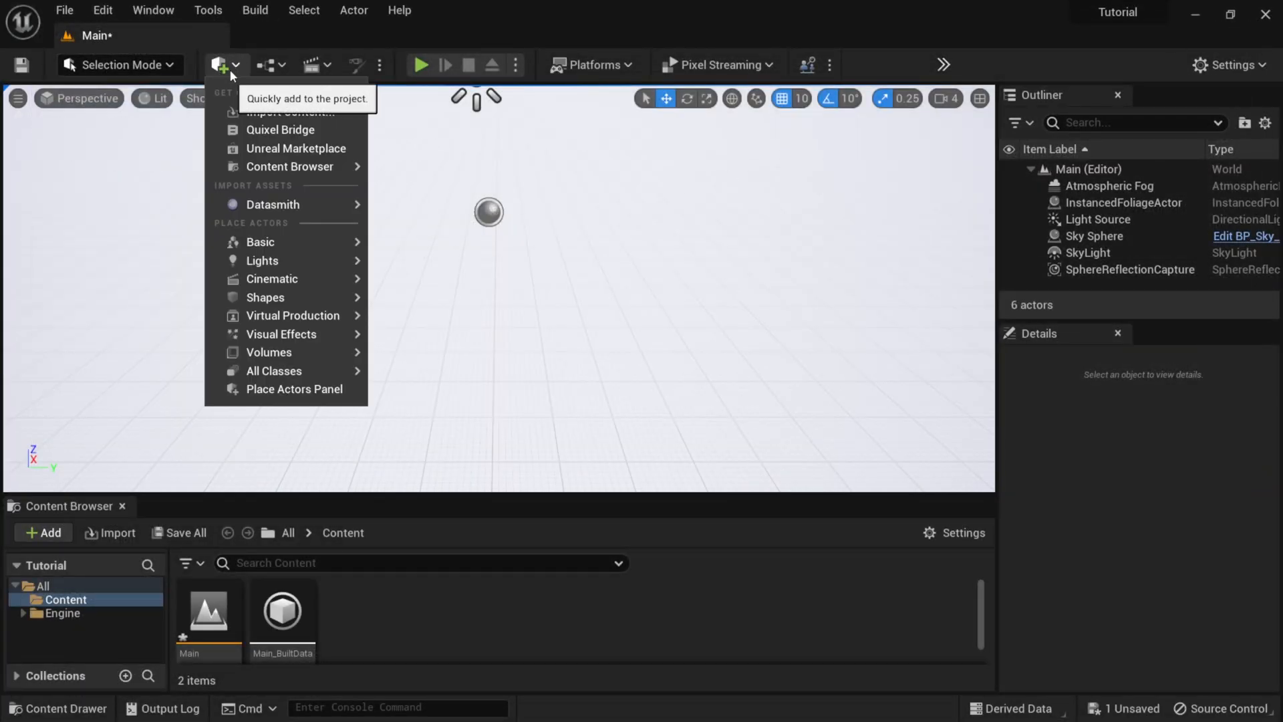
{"action": "mouse_move", "coordinate": [273, 204]}
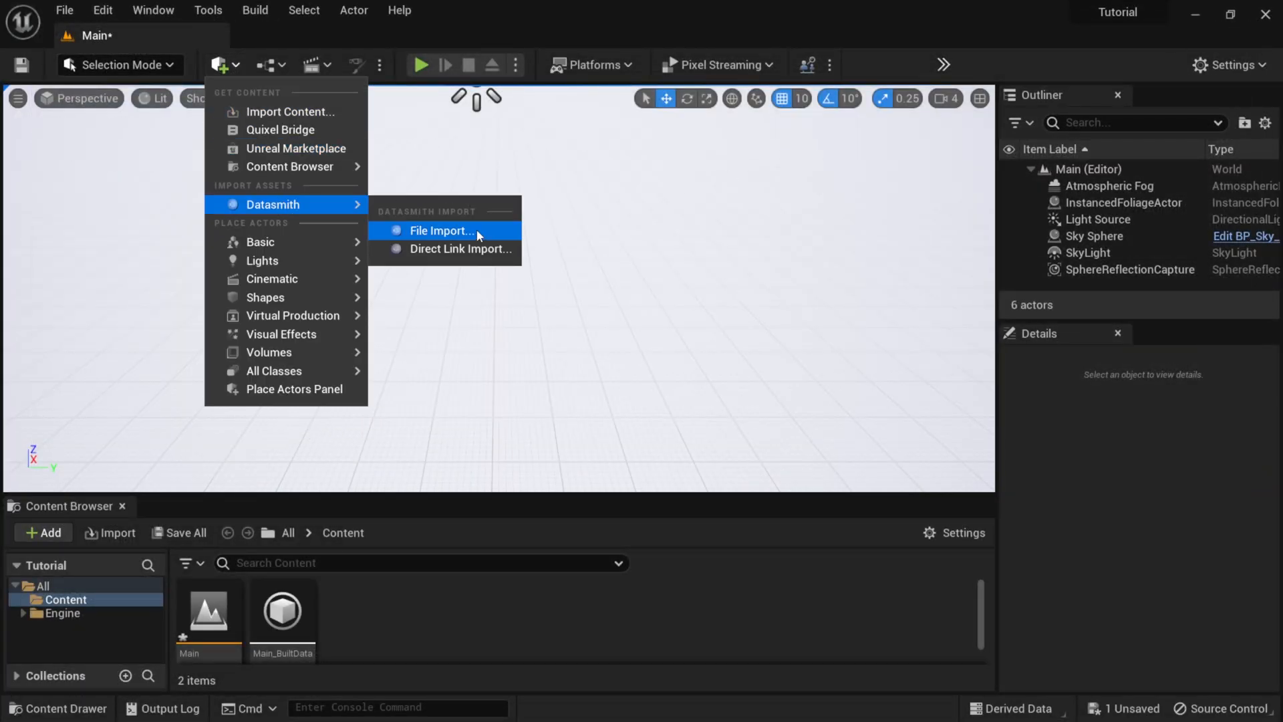
{"action": "left_click", "coordinate": [441, 230]}
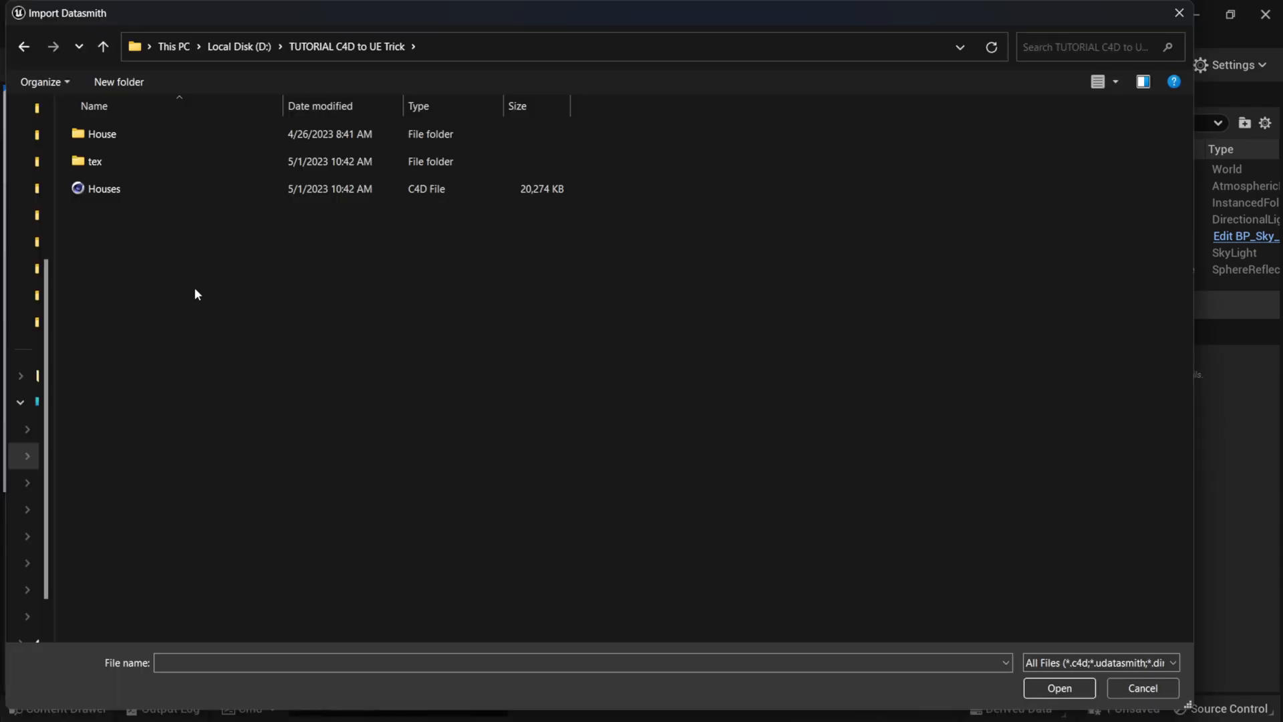
{"action": "left_click", "coordinate": [103, 188]}
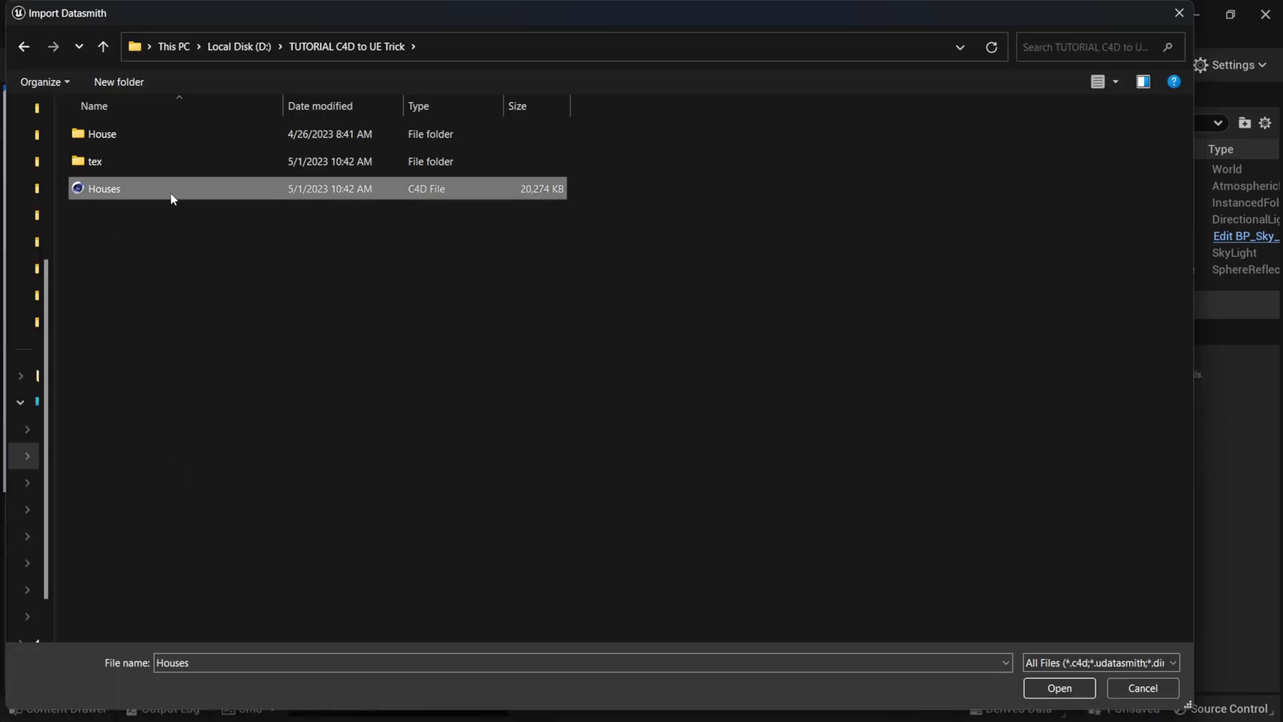
{"action": "left_click", "coordinate": [1059, 687]}
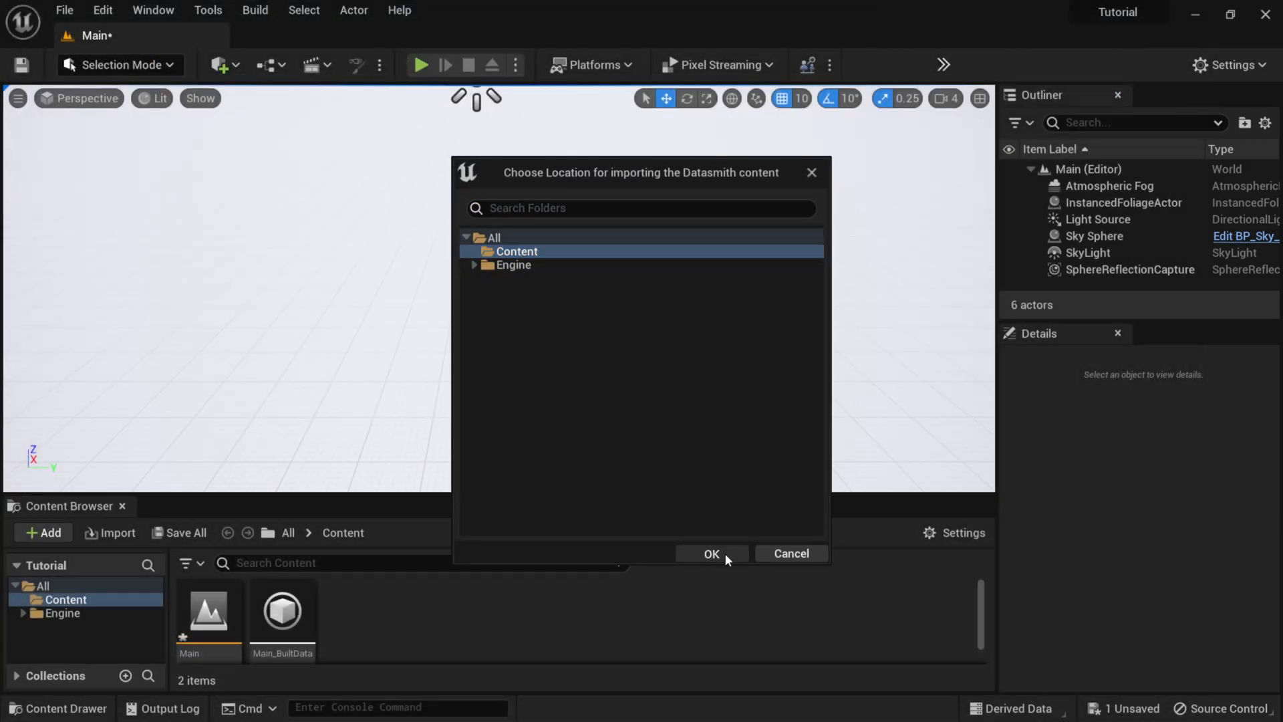
Step: Import Houses.c4d into the Content folder with all default Datasmith options
{"action": "left_click", "coordinate": [711, 553]}
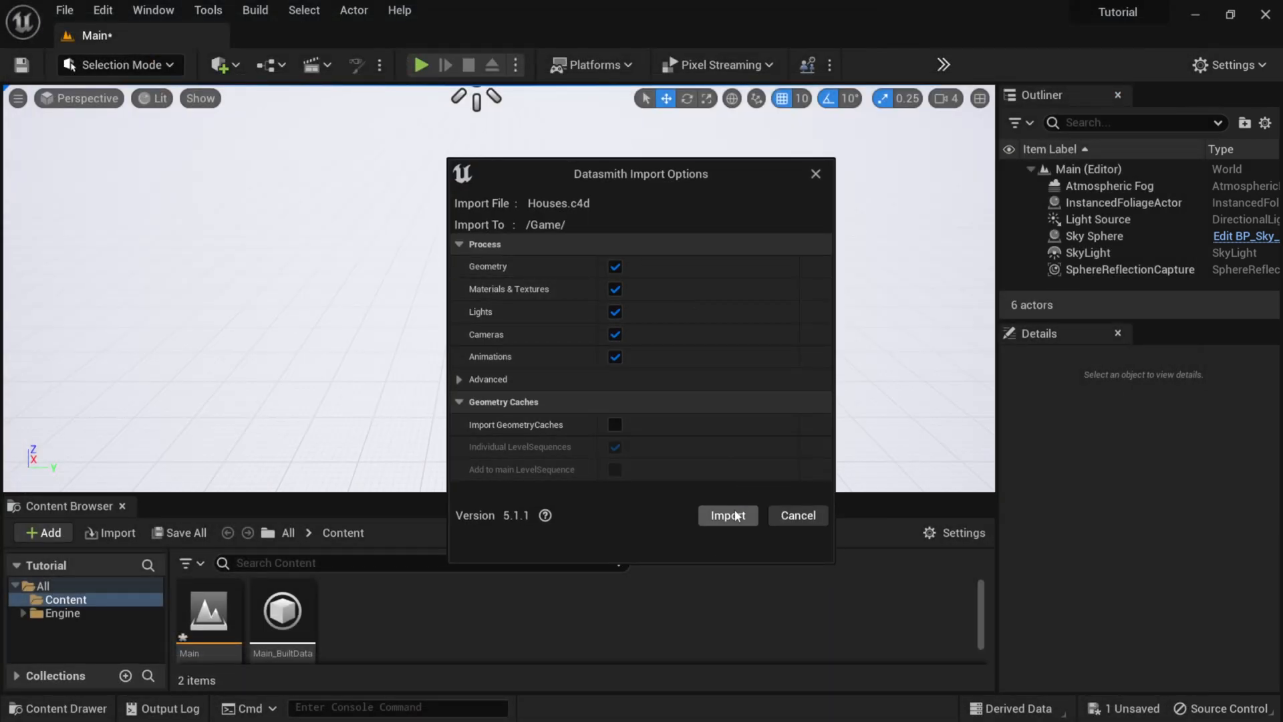
{"action": "left_click", "coordinate": [728, 516]}
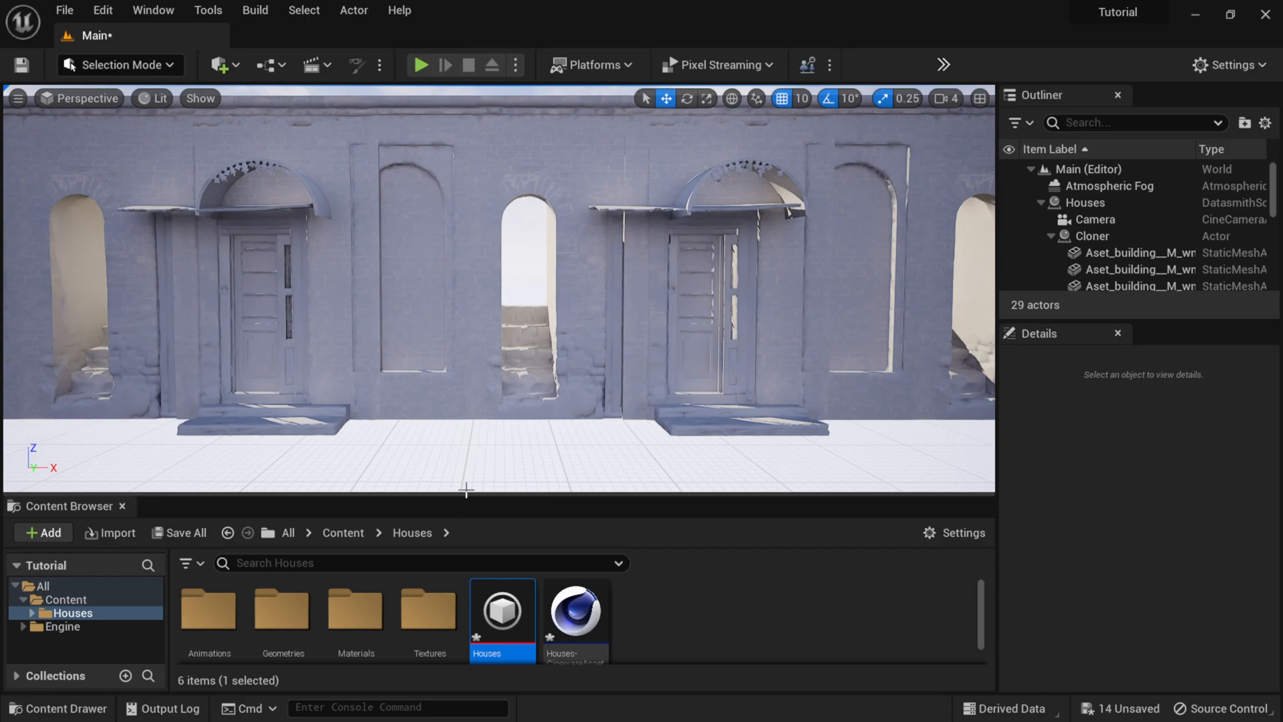
Step: Browse the imported Houses Textures, Geometries and Materials folders in the Content Browser
{"action": "double_click", "coordinate": [355, 609]}
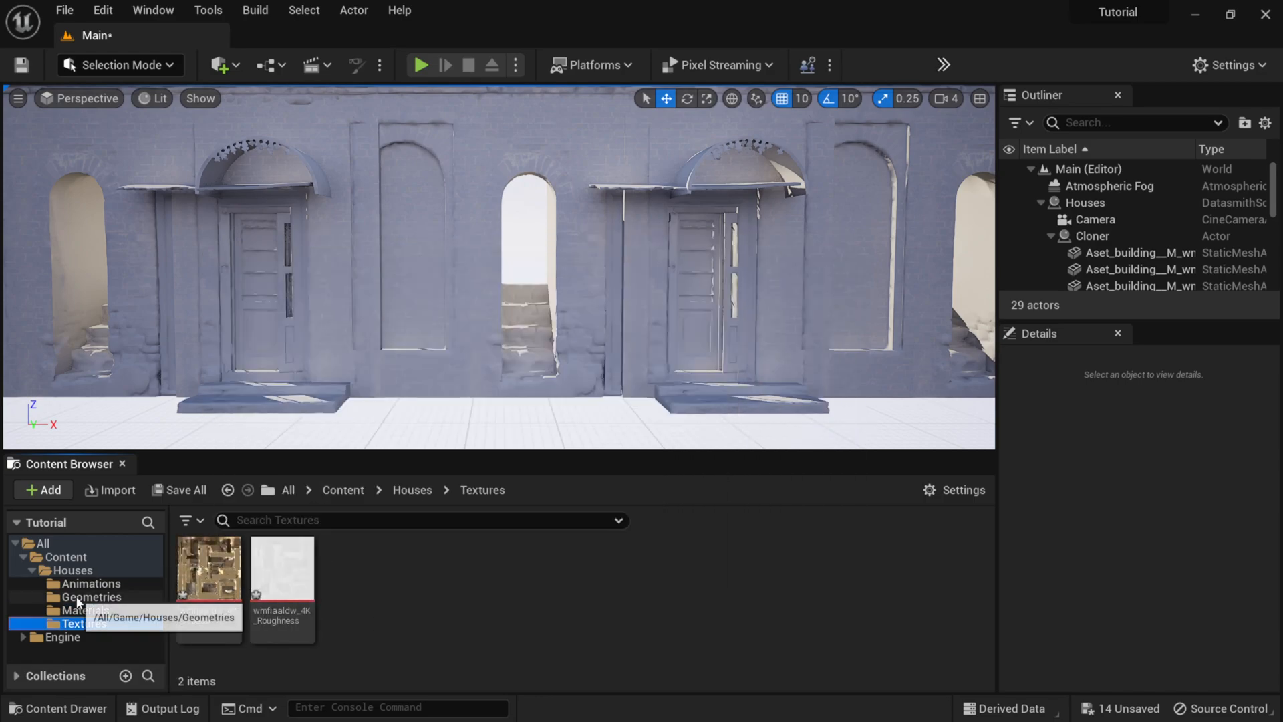
{"action": "left_click", "coordinate": [91, 596]}
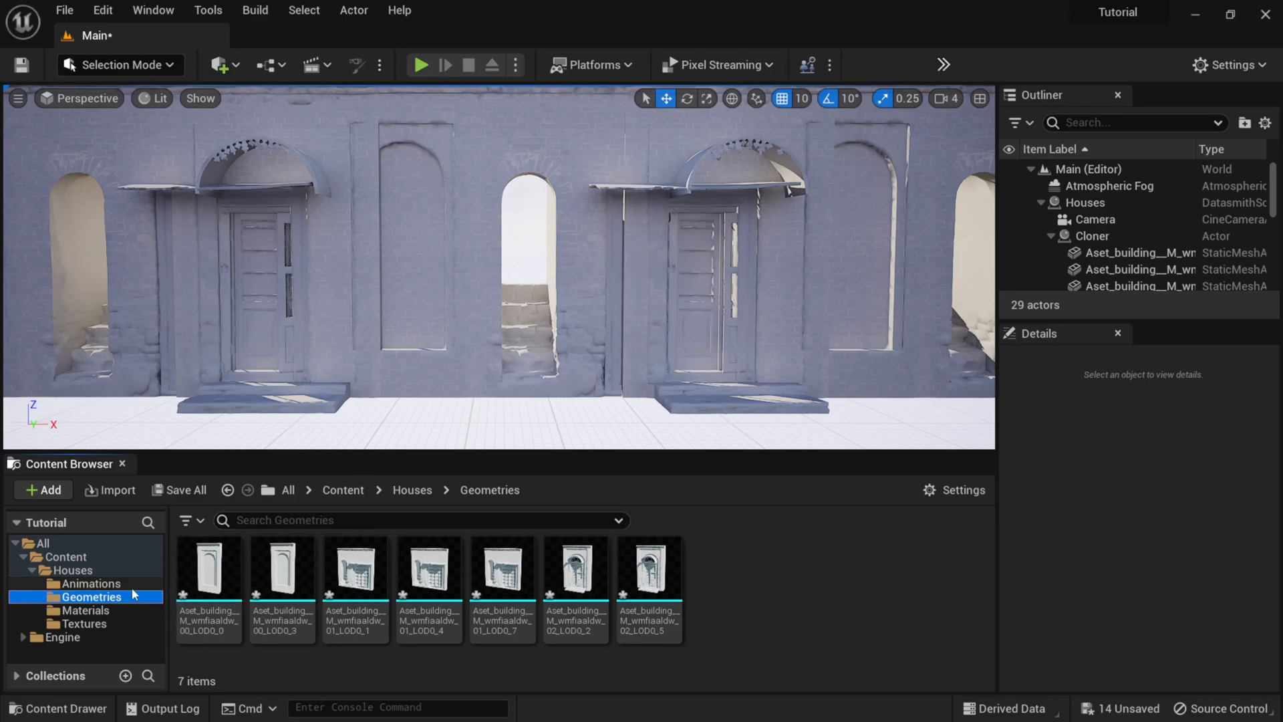
{"action": "left_click", "coordinate": [74, 609]}
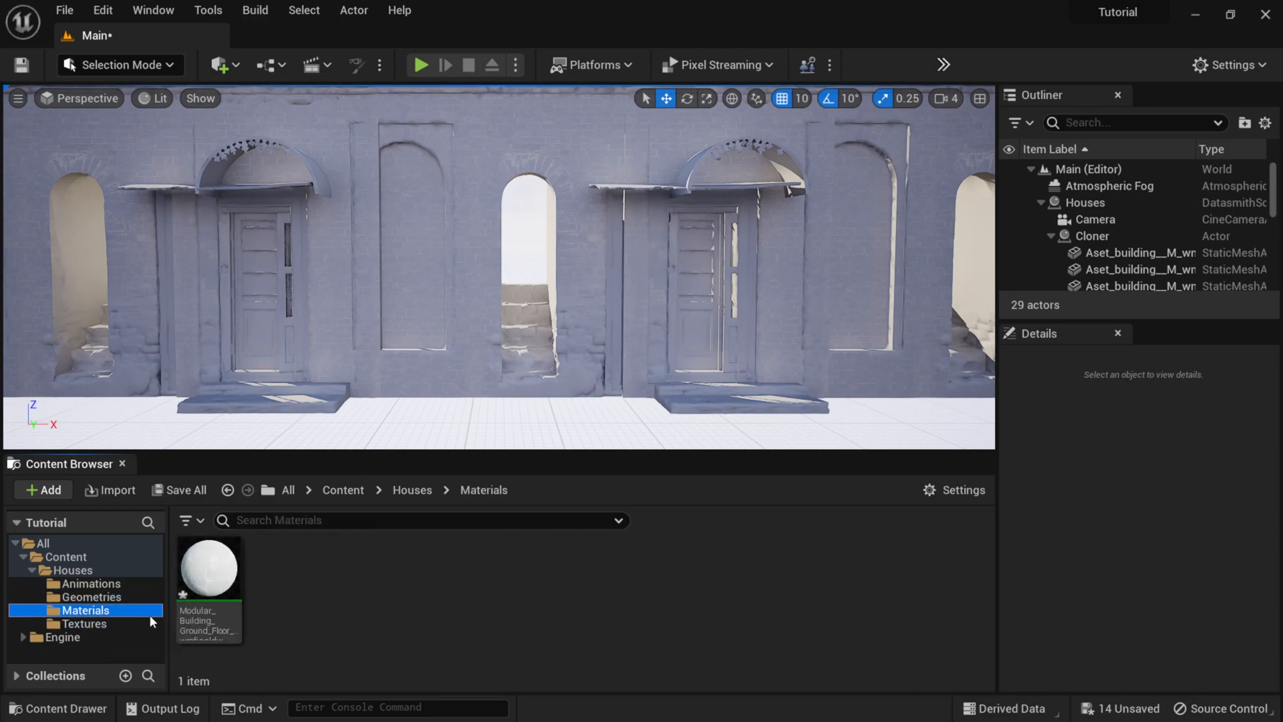
Step: Disable Use_ReflectionColor on the ground-floor material instance so the brick texture shows, and save it
{"action": "double_click", "coordinate": [209, 568]}
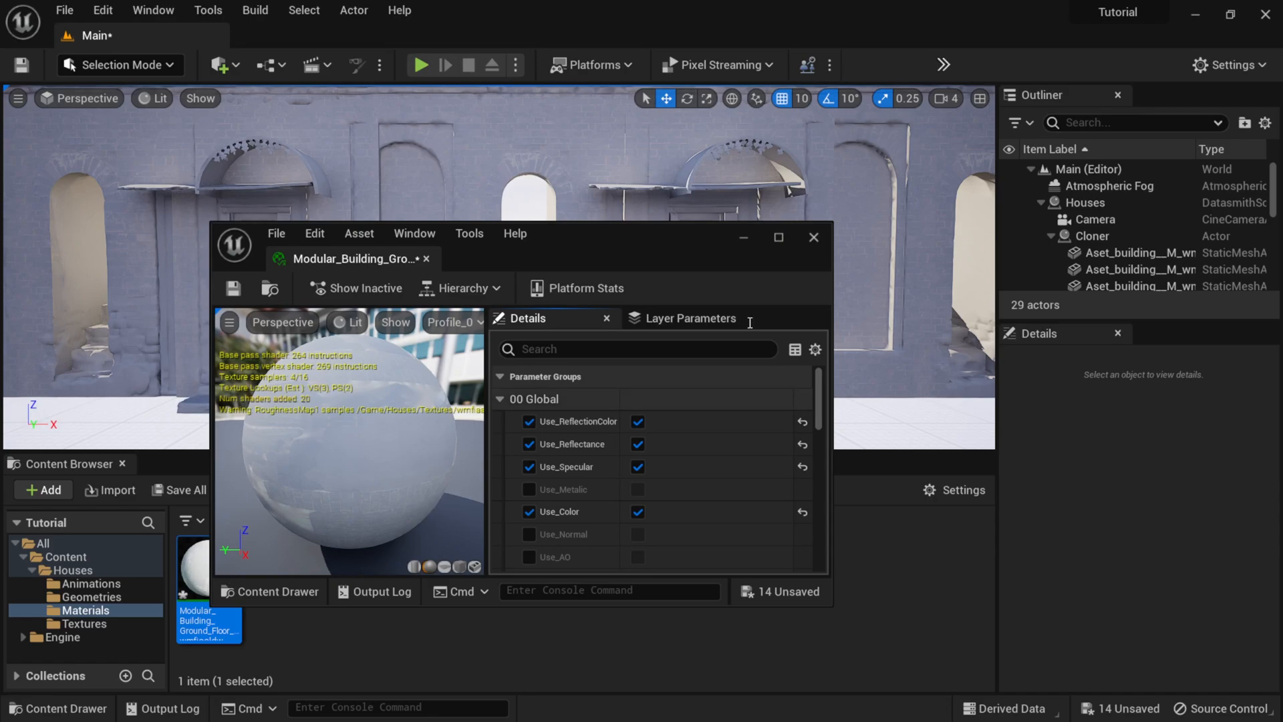
{"action": "left_click", "coordinate": [778, 238]}
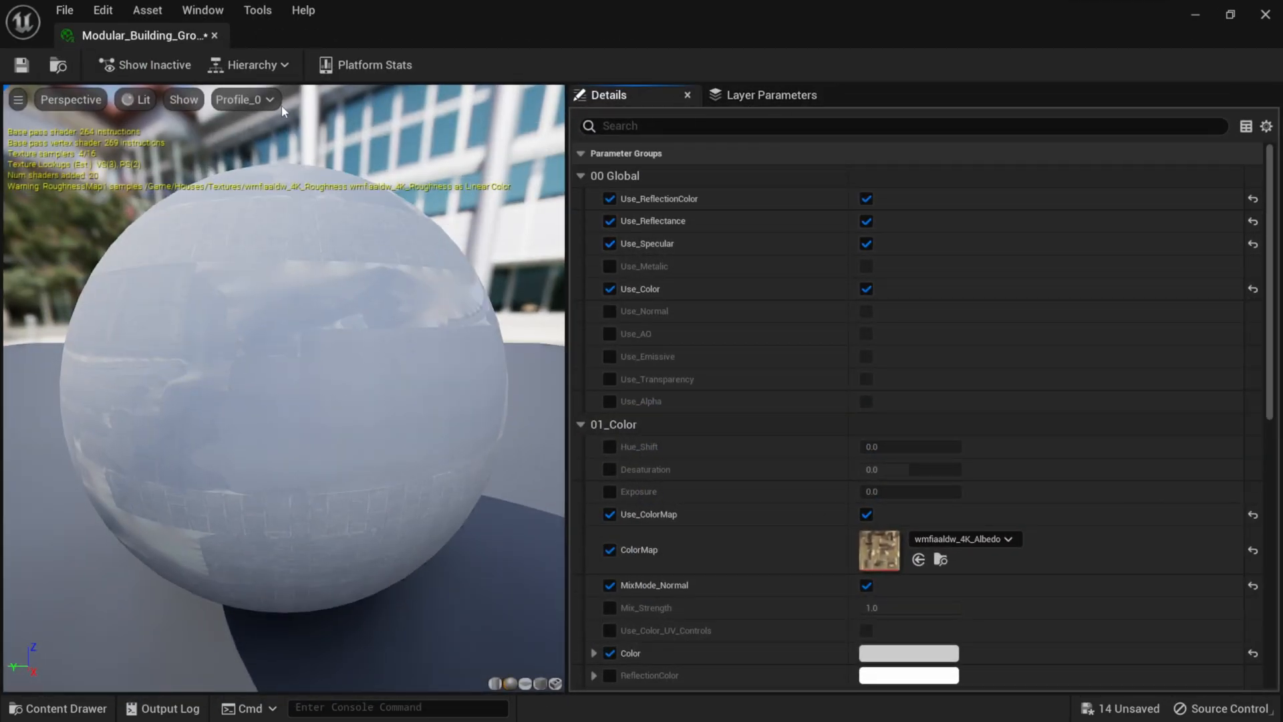
{"action": "mouse_move", "coordinate": [625, 55]}
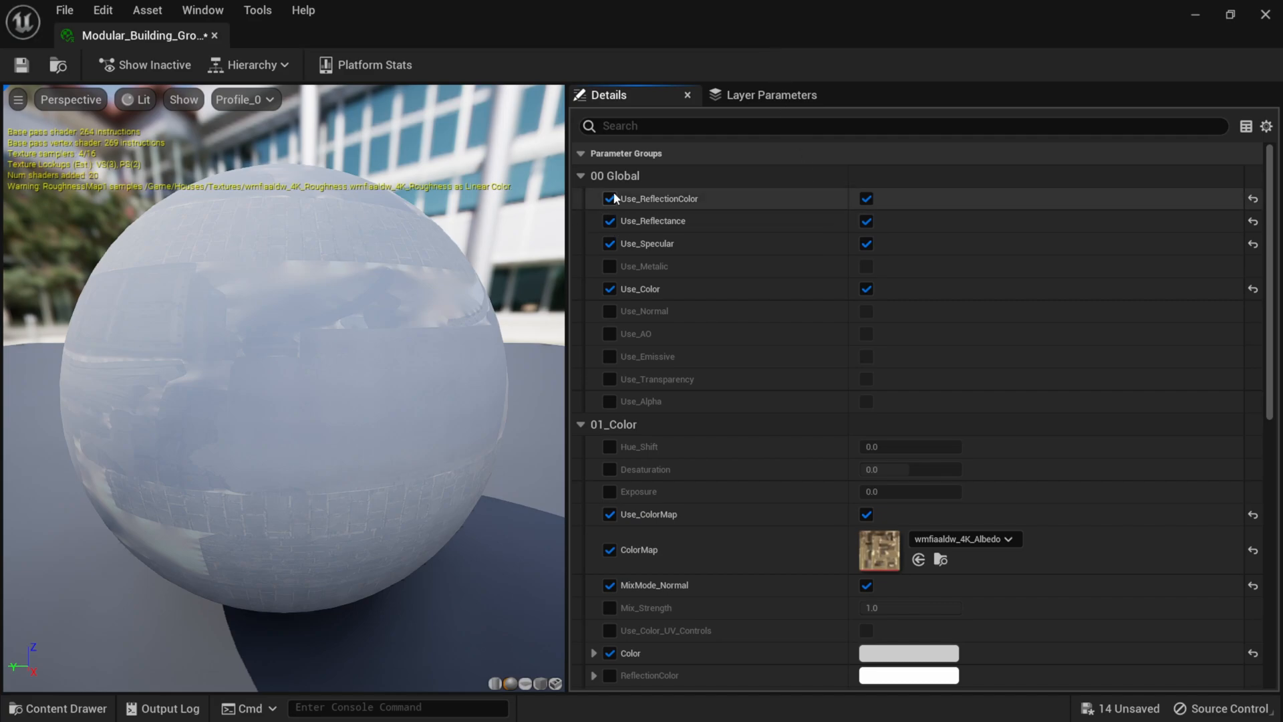
{"action": "mouse_move", "coordinate": [696, 200]}
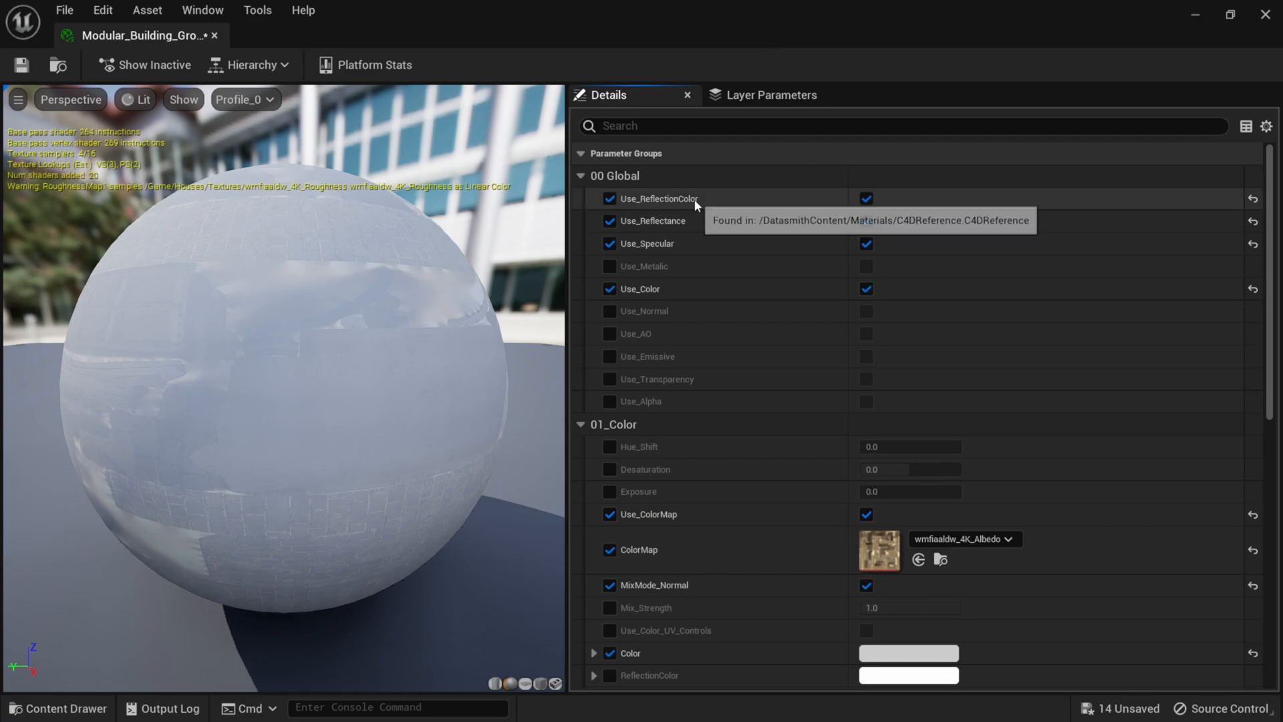
{"action": "left_click", "coordinate": [609, 198]}
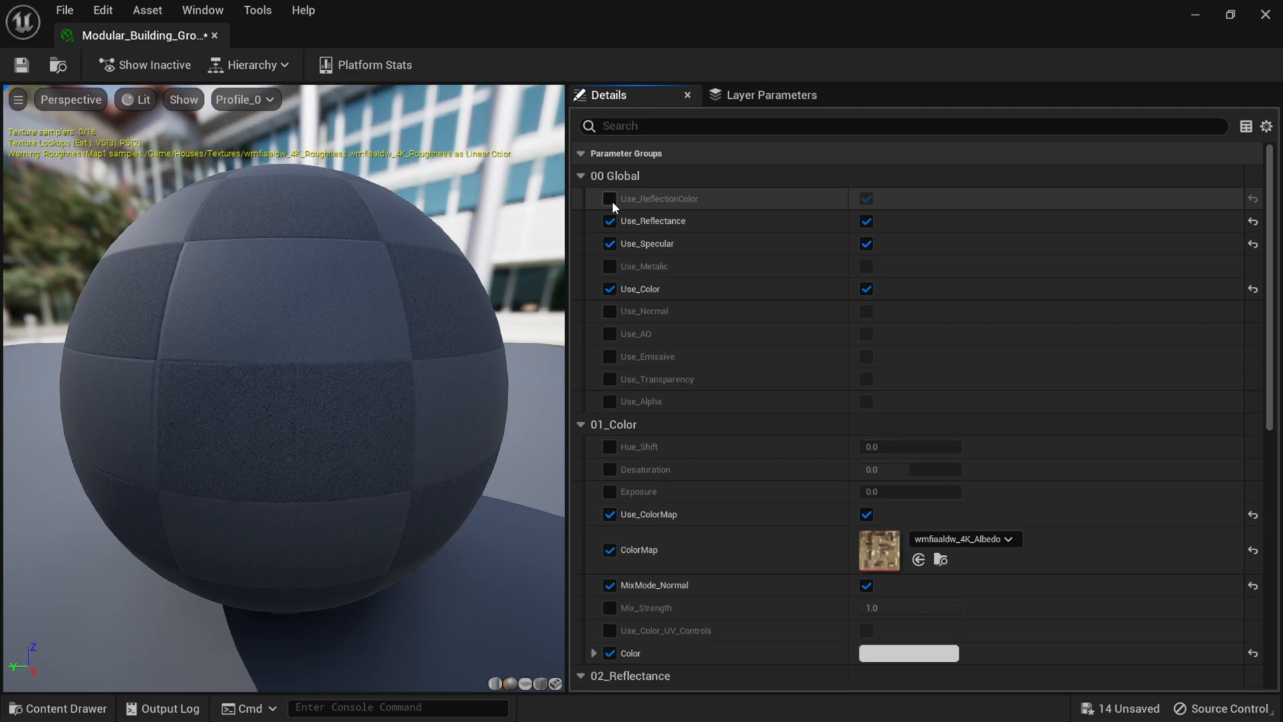
{"action": "left_click", "coordinate": [18, 64]}
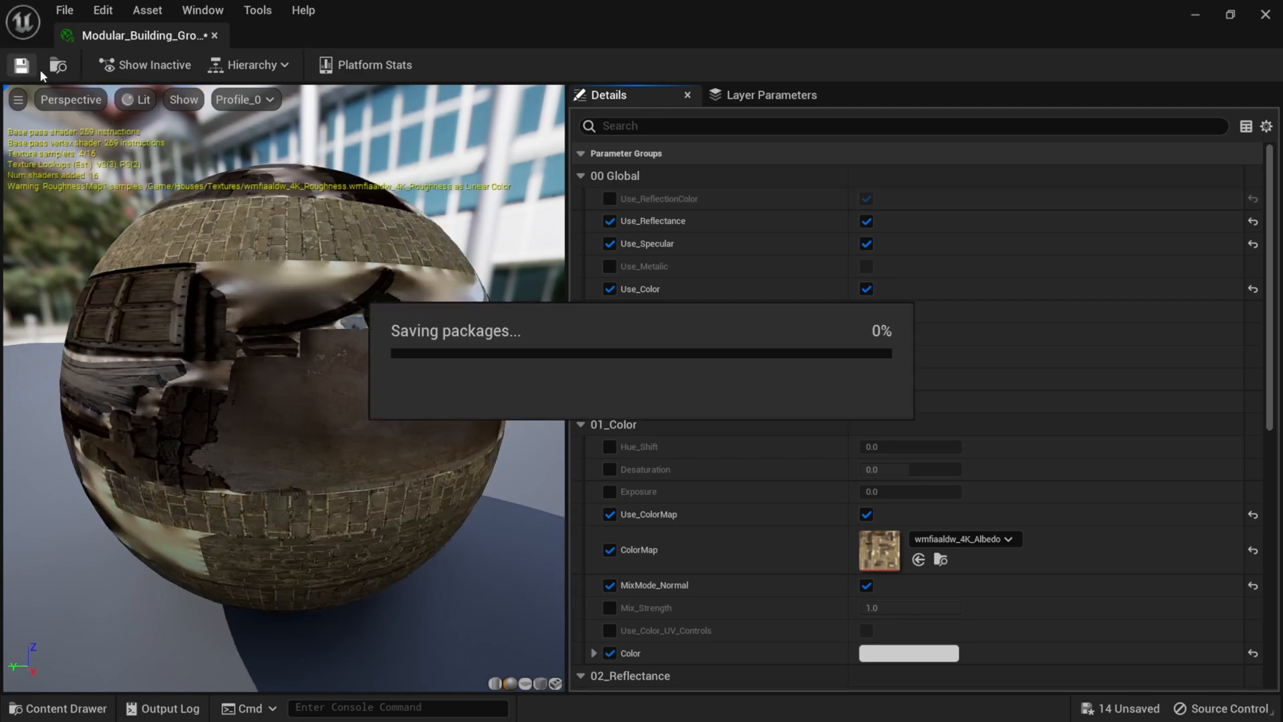